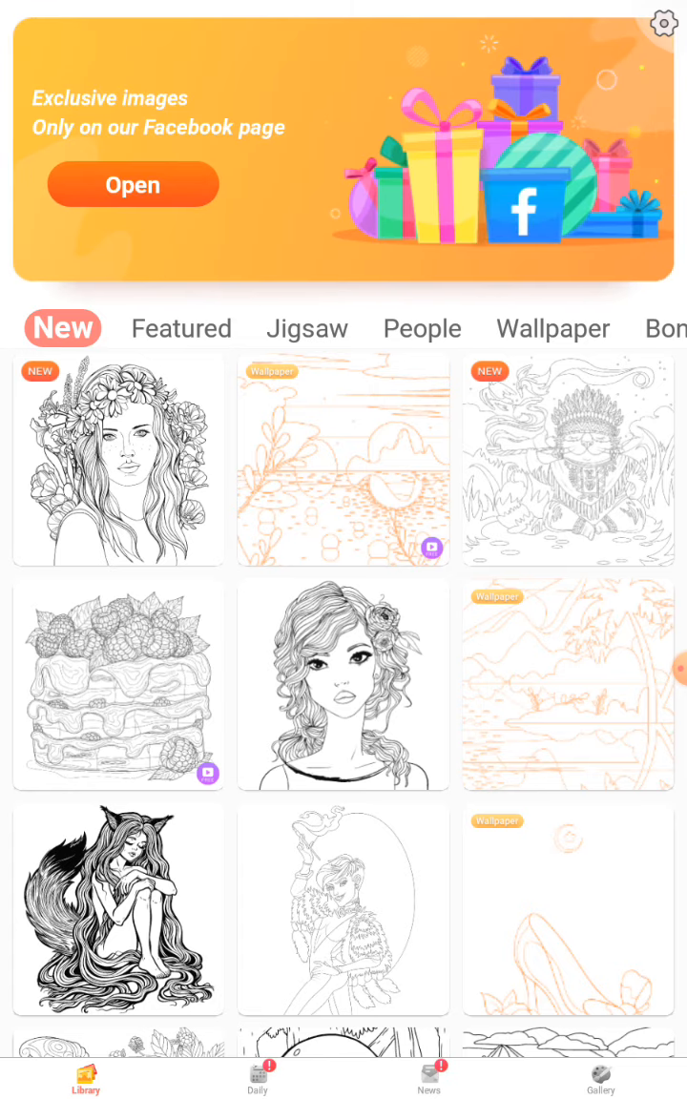
- Open the spirograph mandala from the Featured collection and dismiss the ad
click(180, 328)
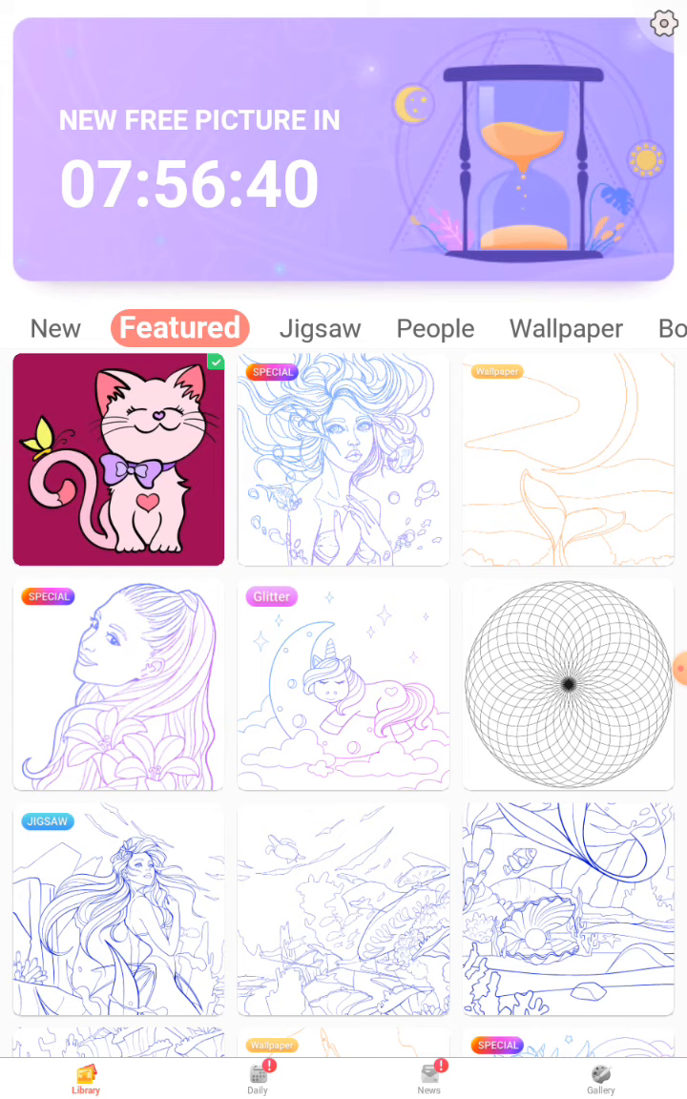
click(567, 693)
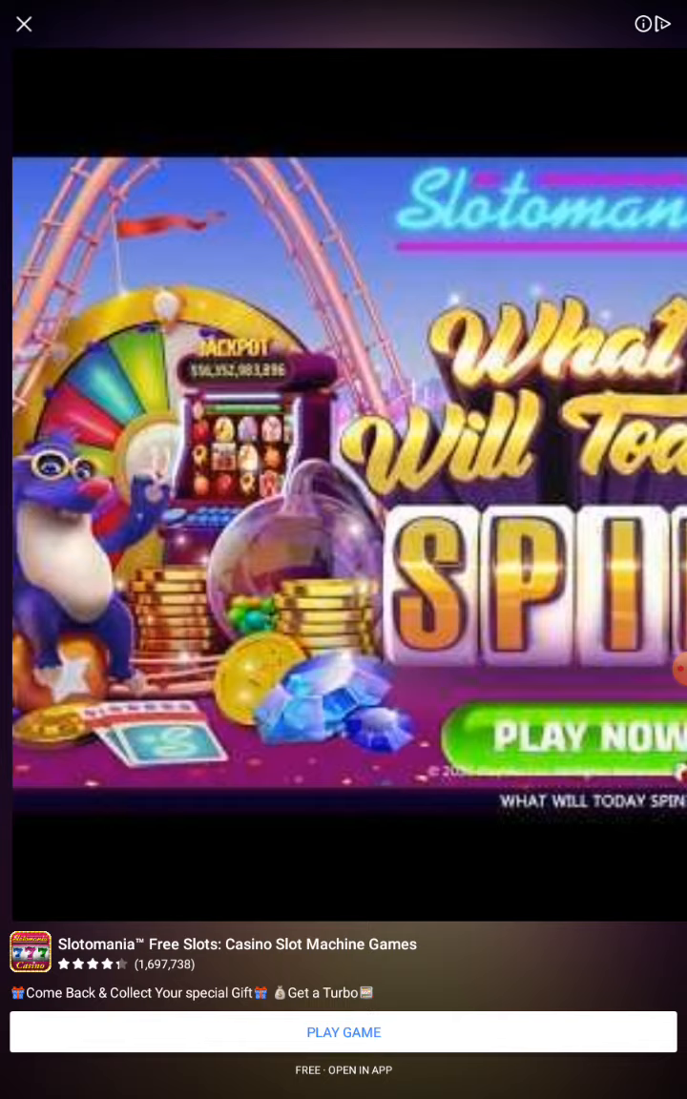
click(24, 25)
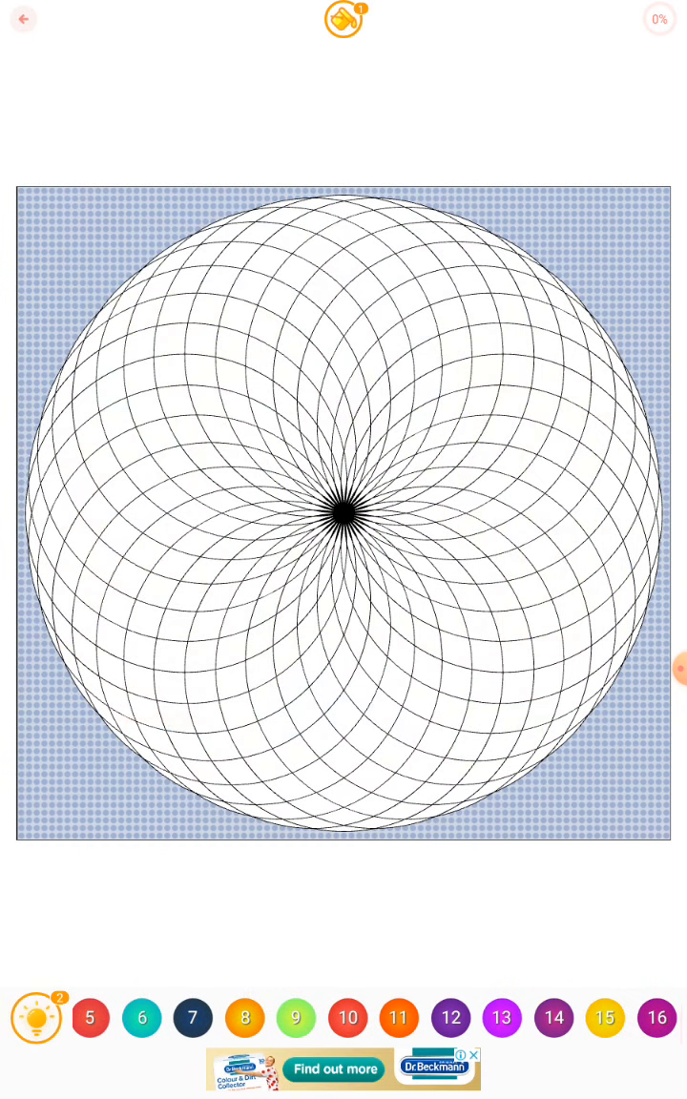
- Zoom in and fill the cells numbered 6, 9 and 13, reaching 16%
scroll(left, 3)
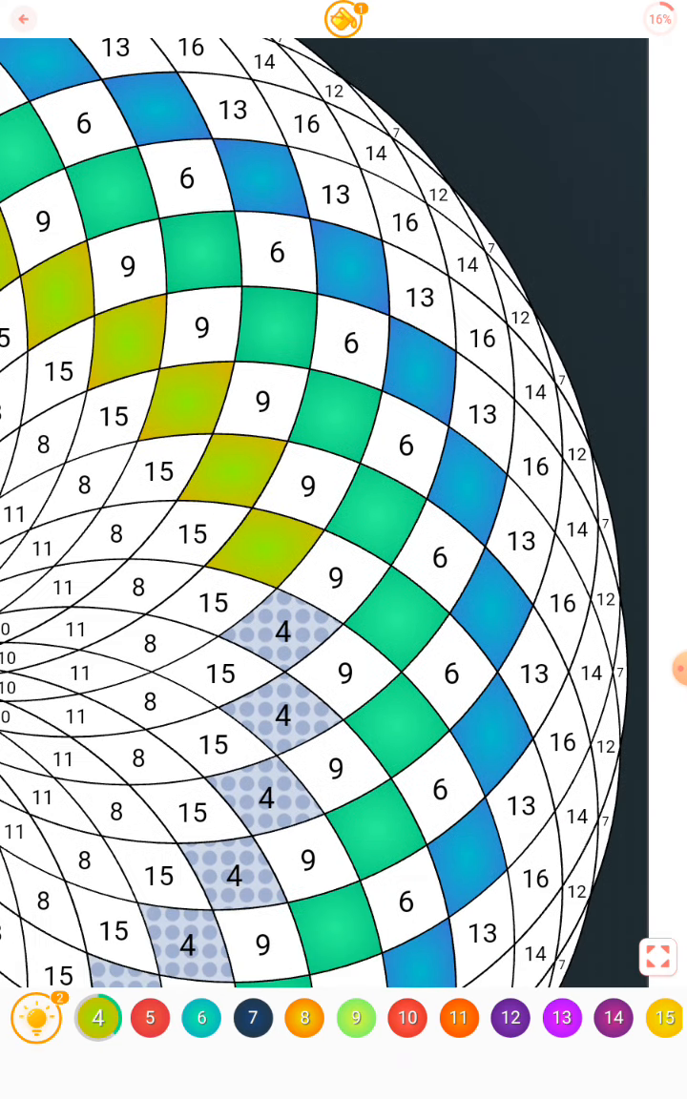
- Fill all cells of colours 4, 5 and 6, bringing the mandala to 34%
scroll(down, 3)
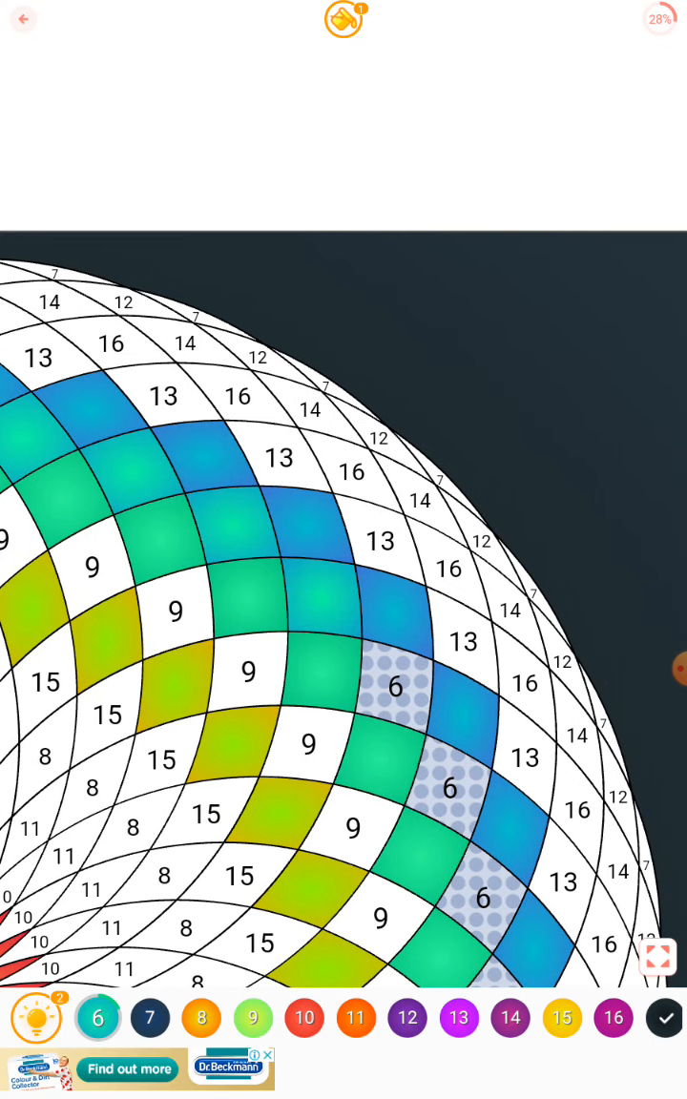
scroll(down, 3)
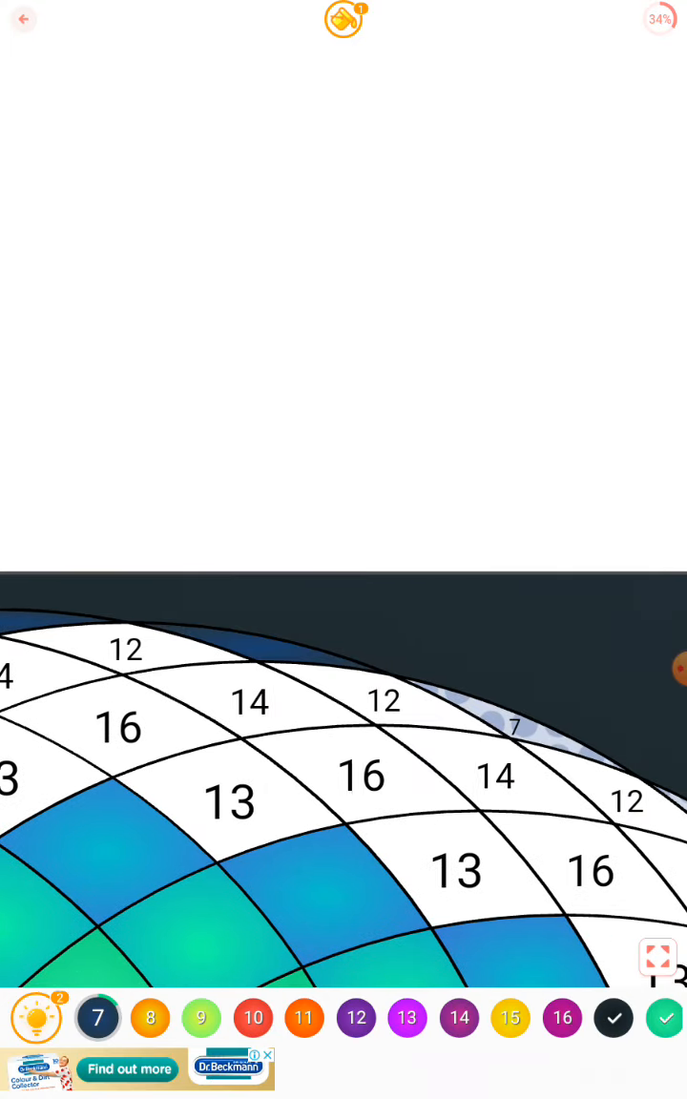
- Fill the navy colour-7 edge and most orange colour-8 petals, reaching 46%
scroll(down, 3)
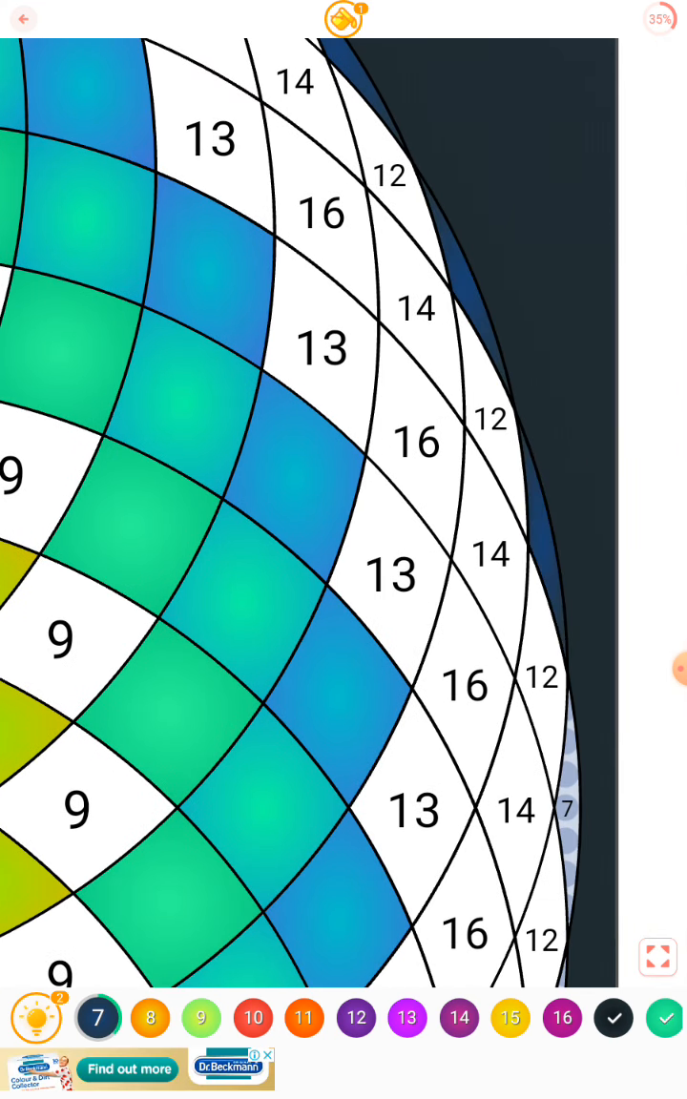
scroll(down, 3)
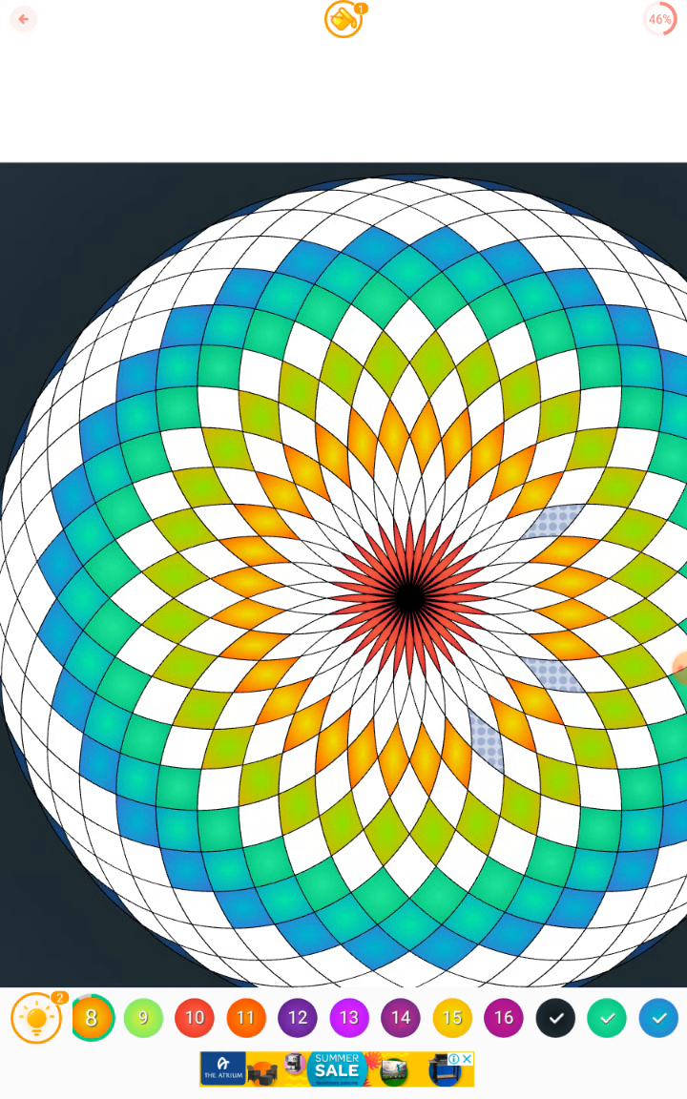
- Complete colours 8 through 11 and begin purple colour 12, reaching 71%
click(93, 1017)
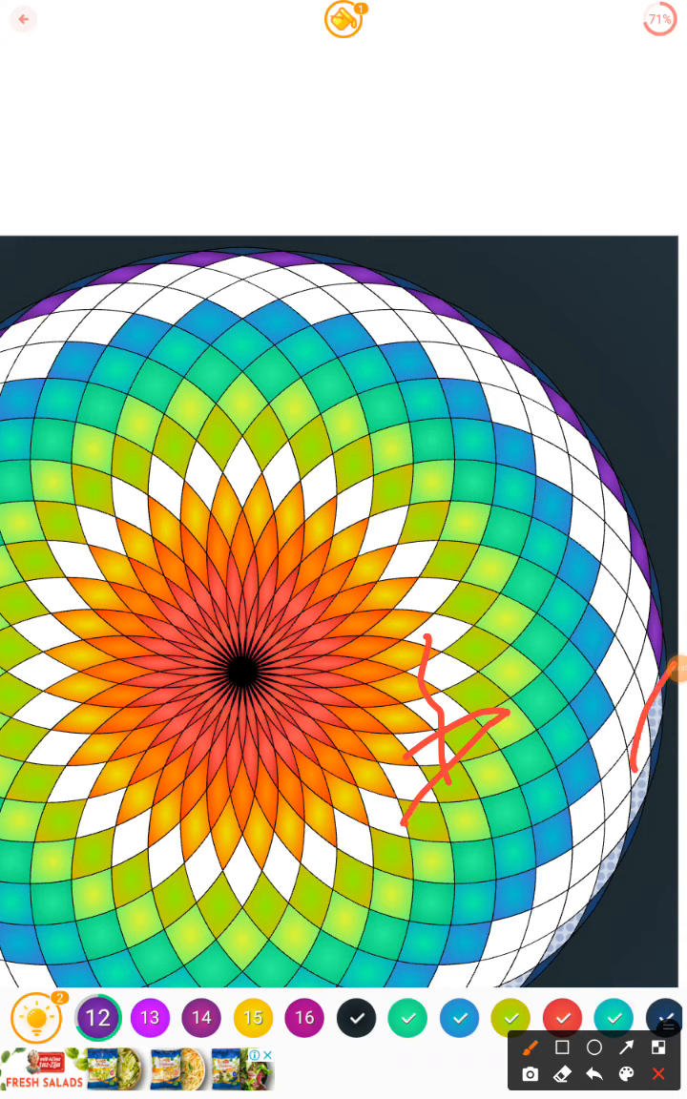
- Toggle Brush off in the screen recorder's Tools panel to clear the red scribbles
click(678, 668)
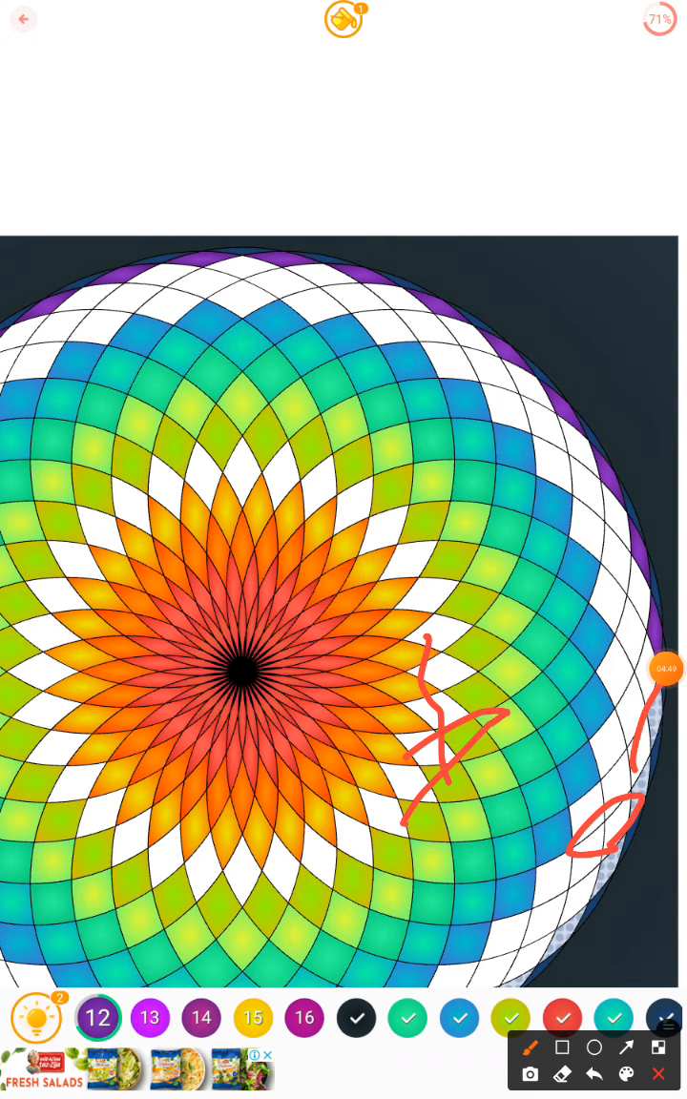
click(666, 670)
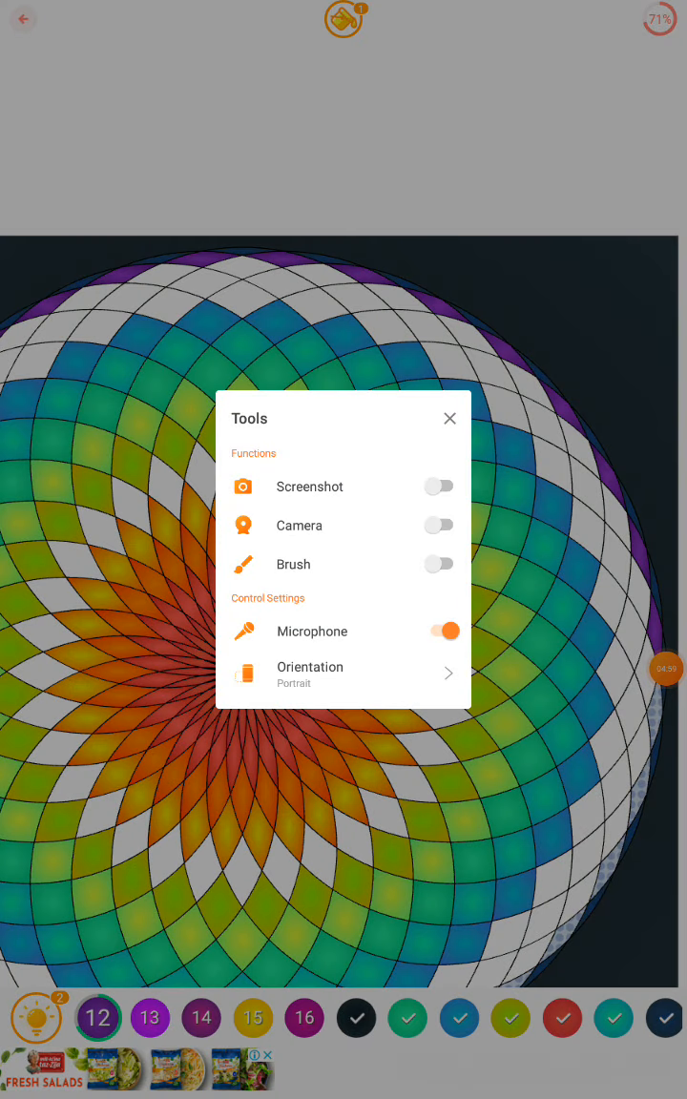
click(449, 419)
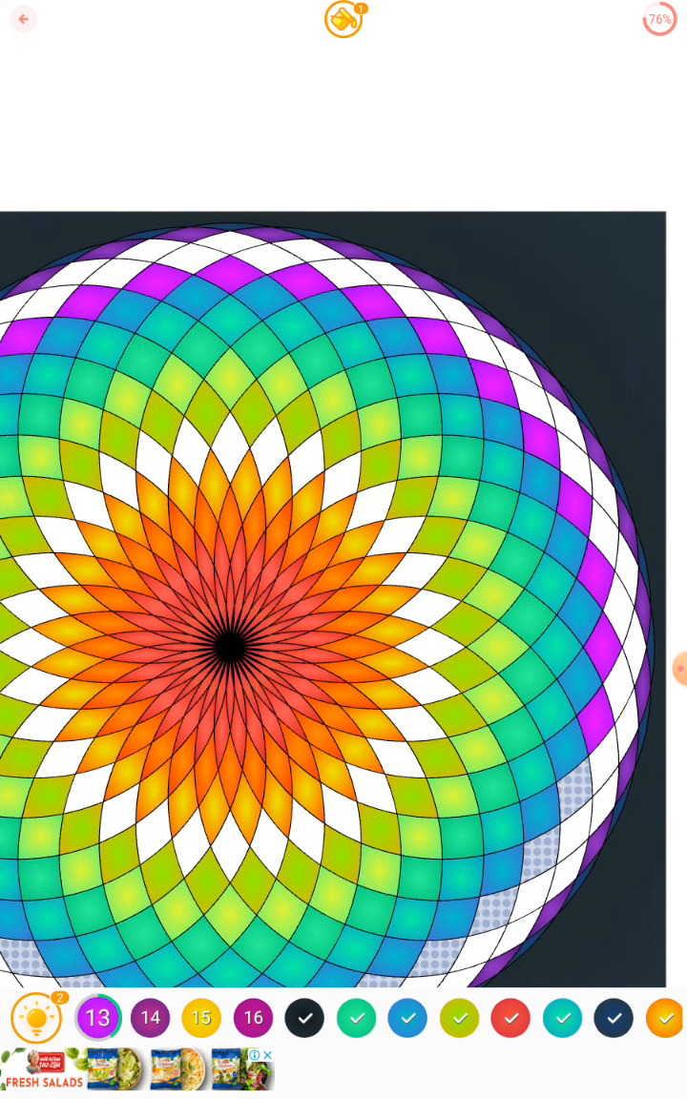
- Fill every remaining numbered region so the mandala is fully coloured
scroll(down, 3)
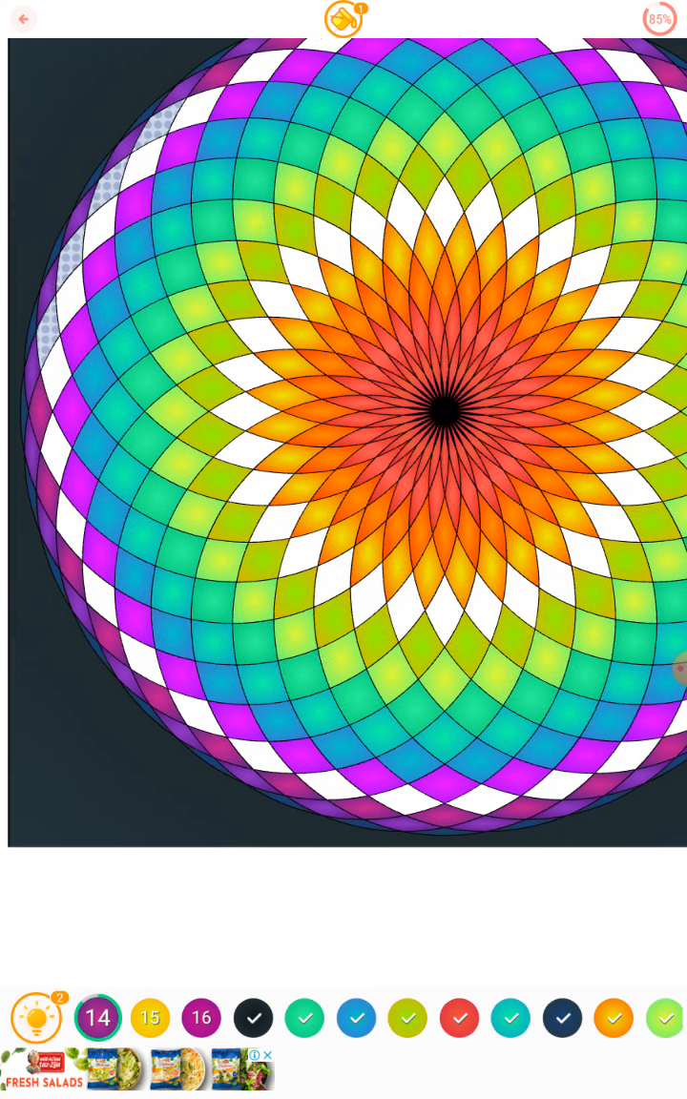
click(96, 1018)
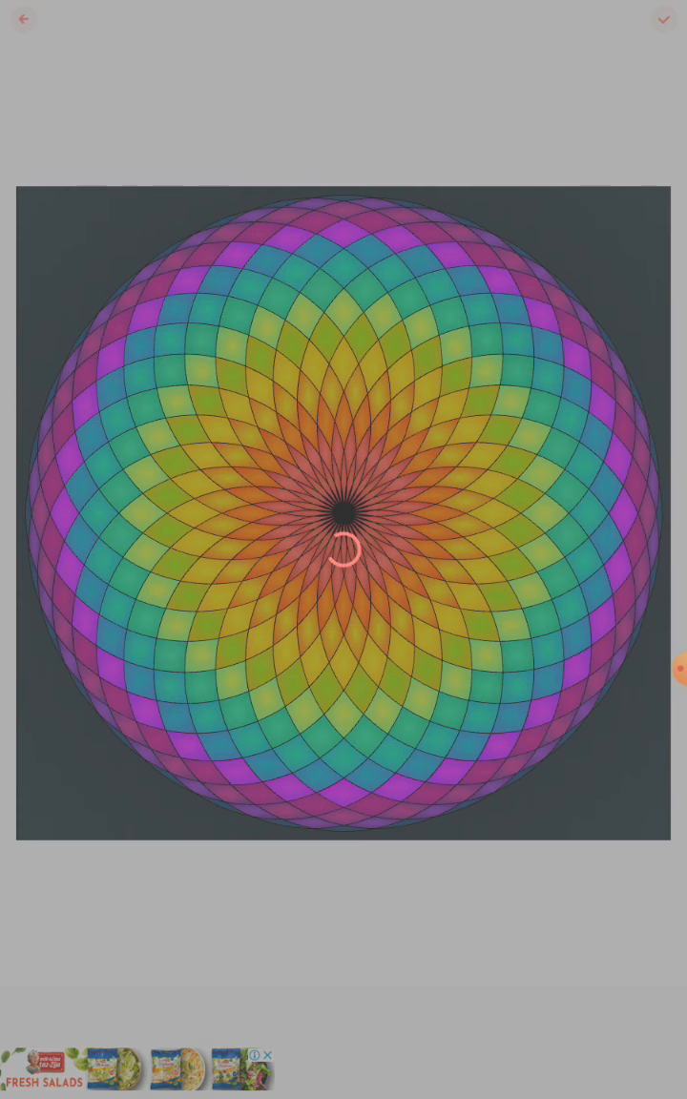
- Try Sakura and Blue&Pink outlines, settle on Rainbow, and proceed to Share
click(663, 19)
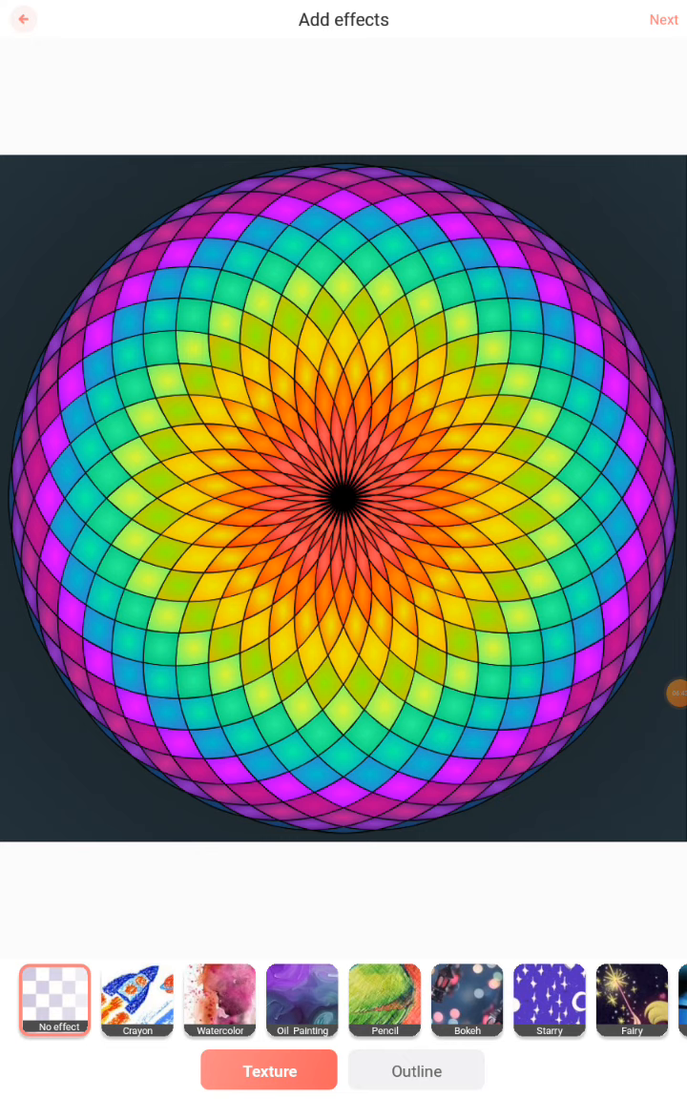
click(416, 1069)
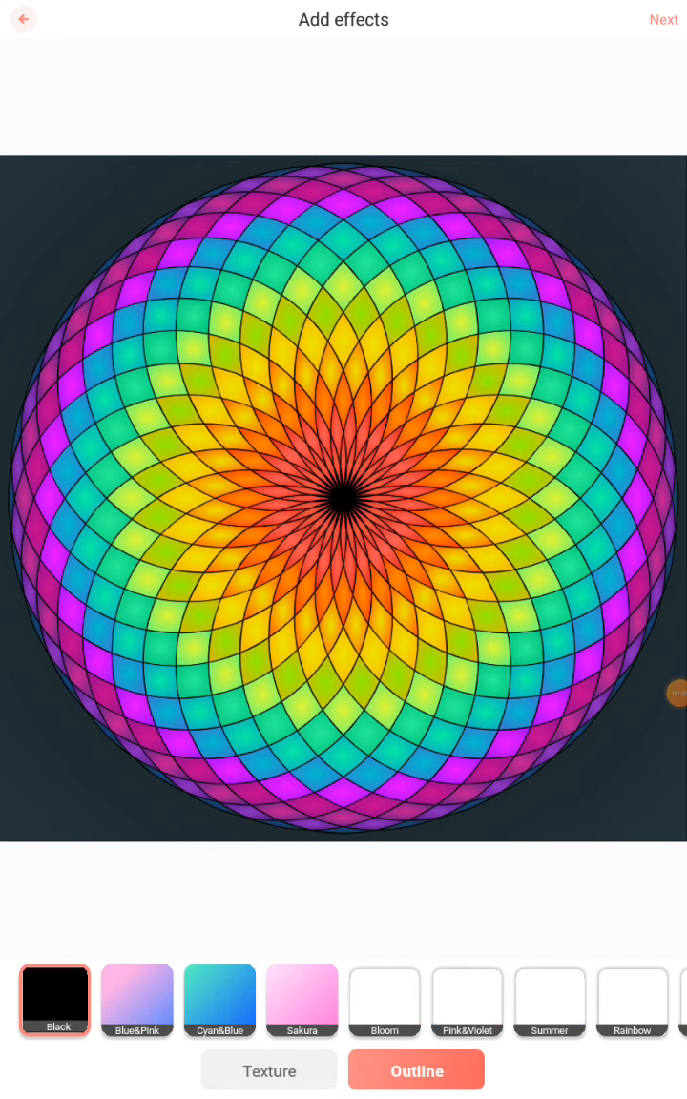
click(301, 999)
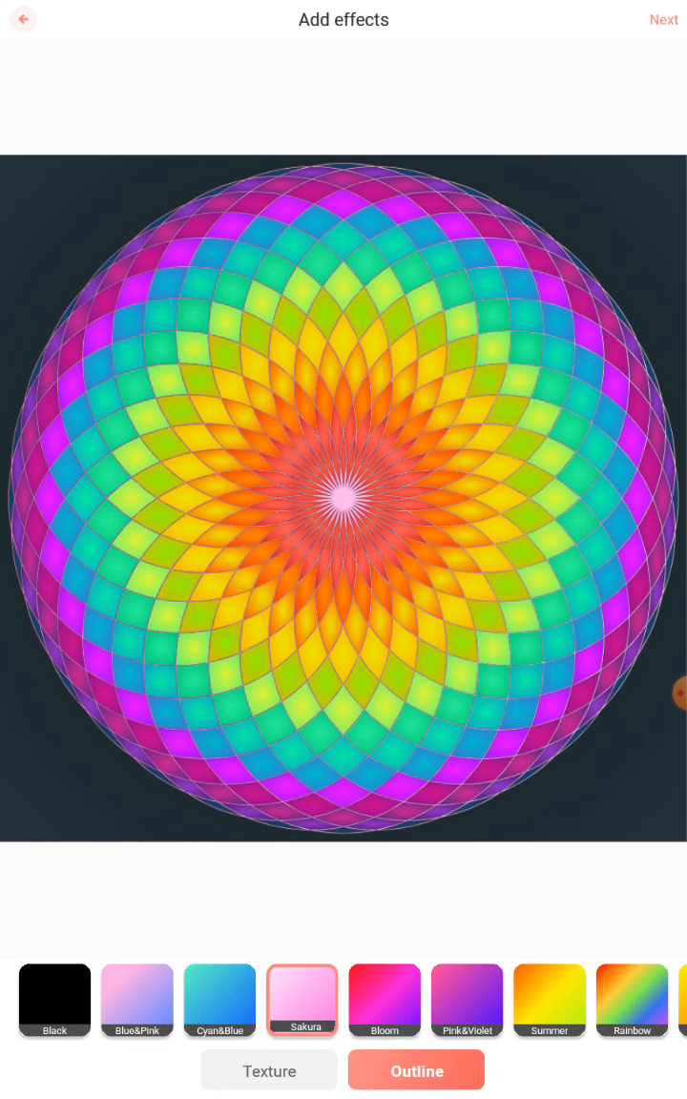
click(136, 1000)
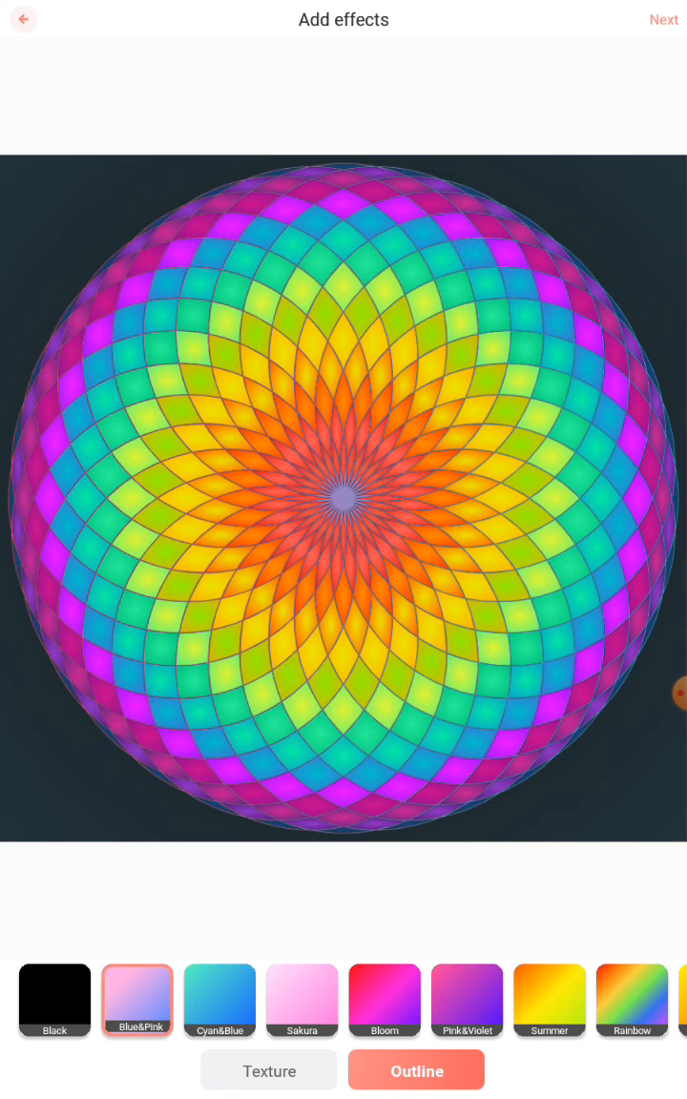
click(631, 1016)
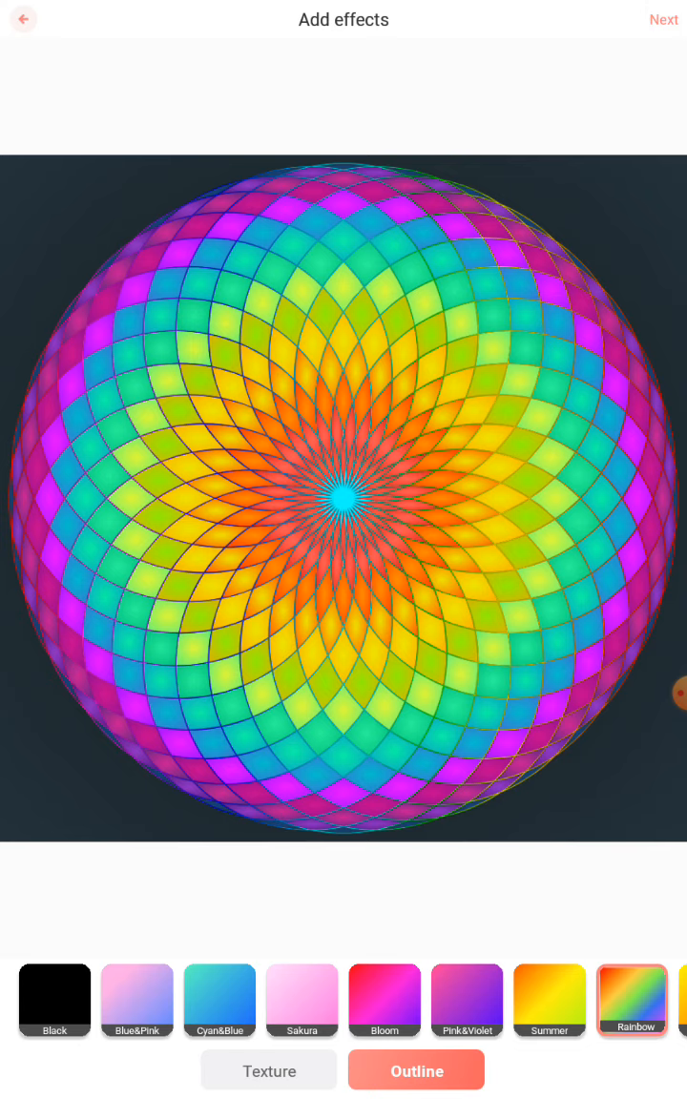
click(662, 19)
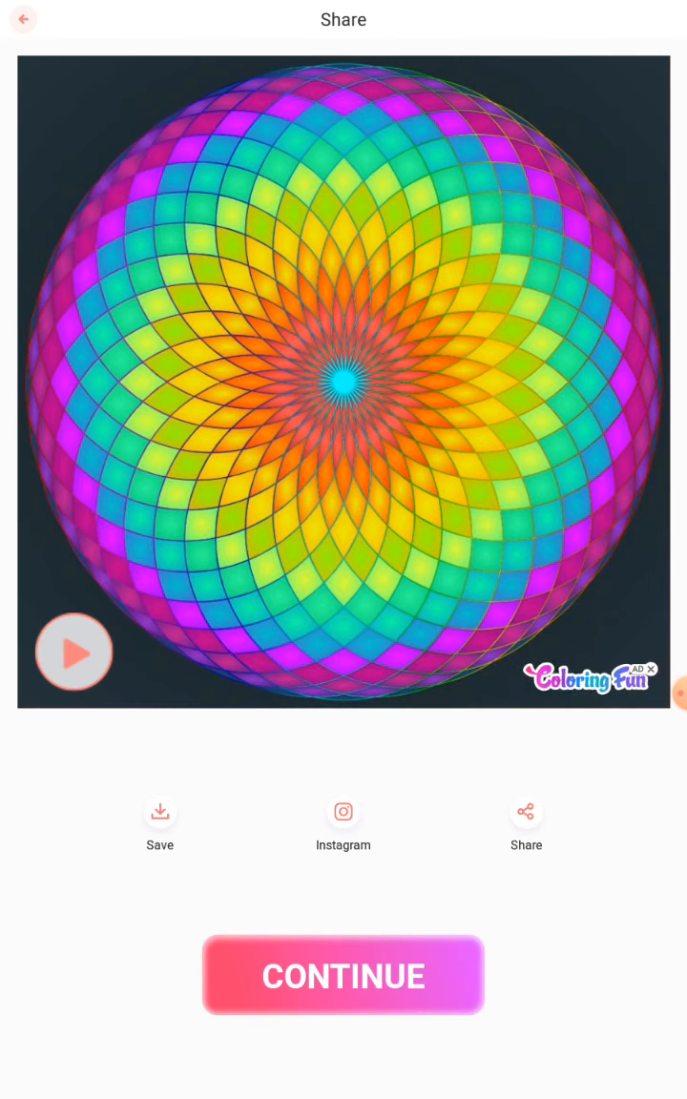
- Continue past the mandala's Share screen, triggering a full-screen slot-game ad
click(342, 976)
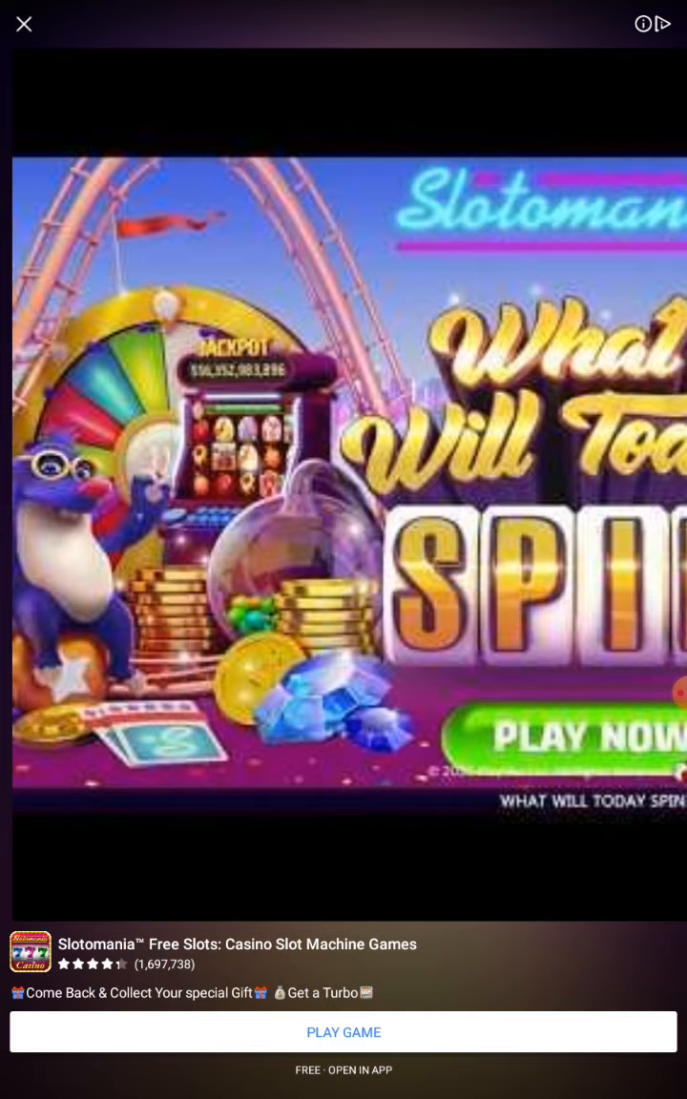
- Close the ad and open the Glitter unicorn-sleeping-on-the-moon picture from Featured
click(24, 24)
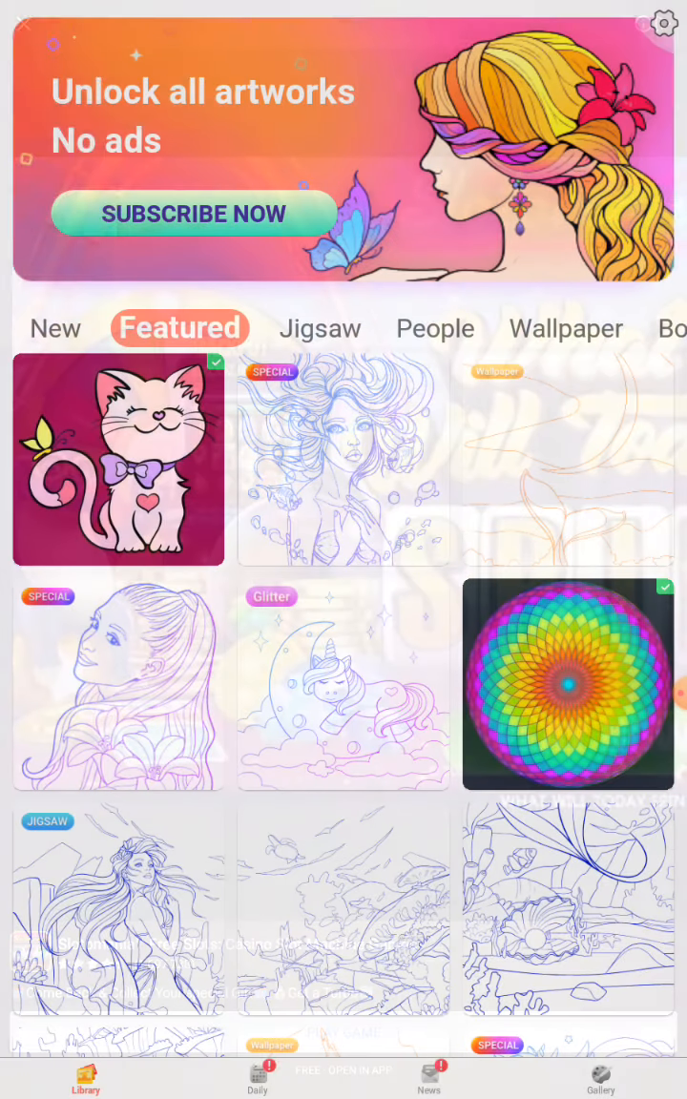
scroll(down, 3)
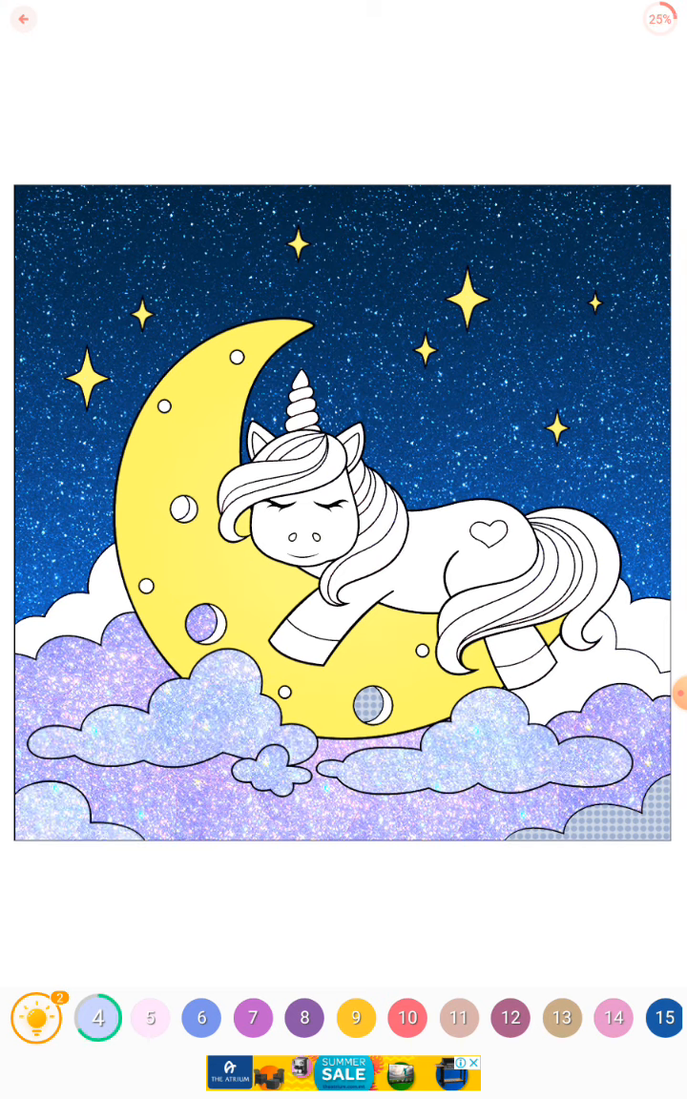
- Fill the moon crater, the unicorn's pale pink body and back leg, and the clouds behind its tail
click(378, 708)
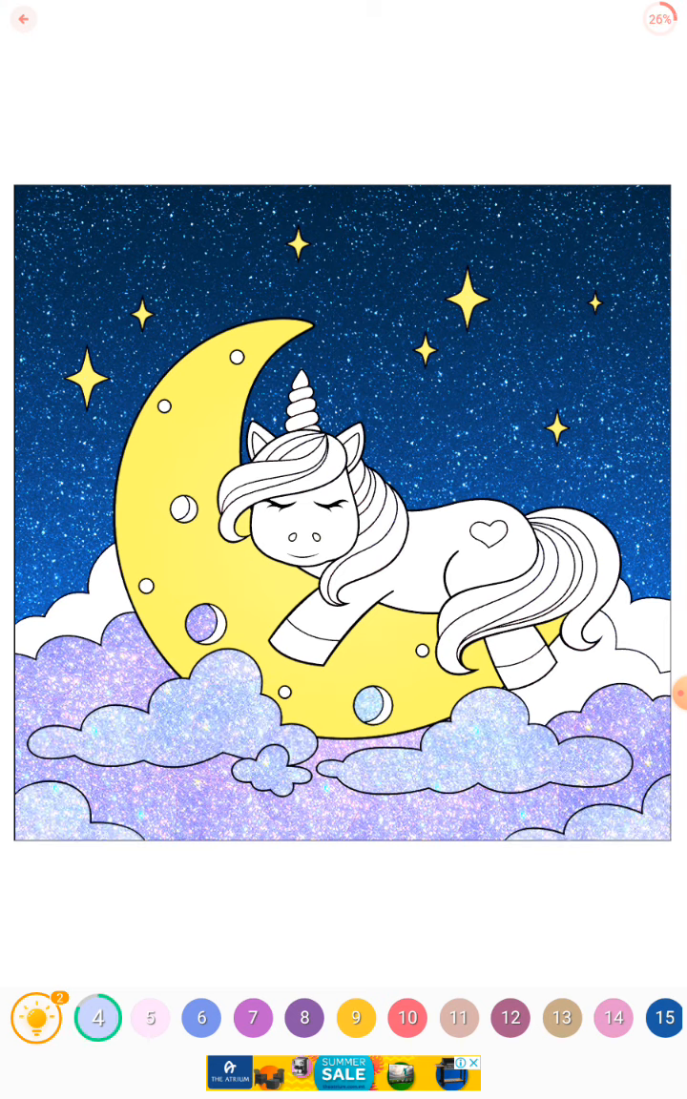
click(98, 1020)
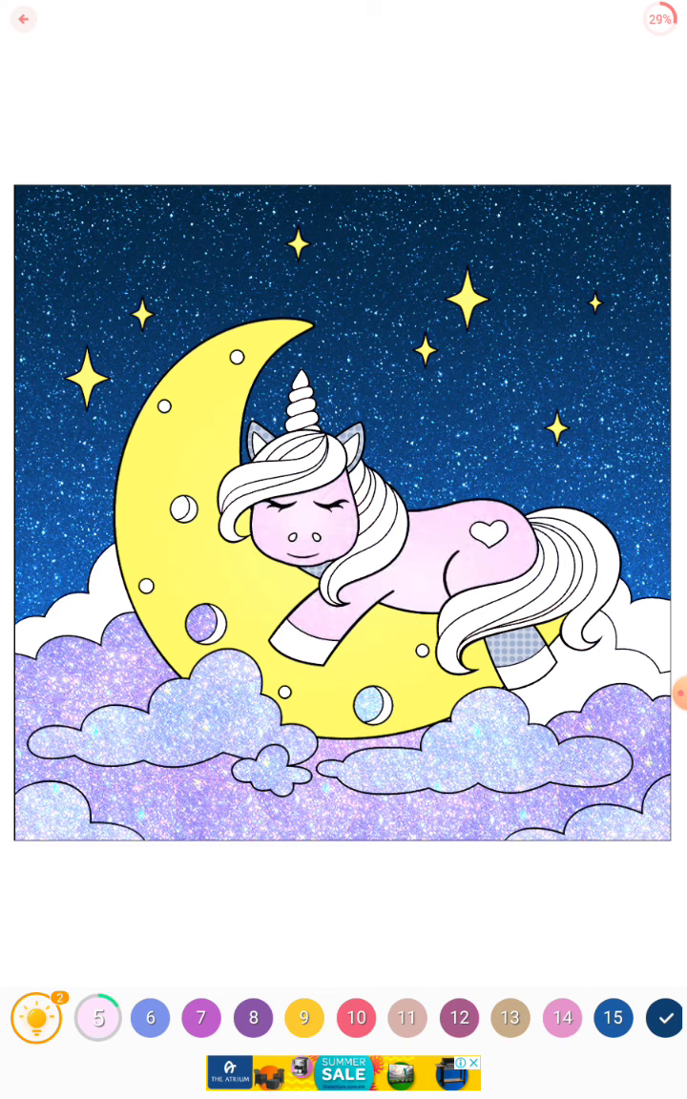
click(515, 655)
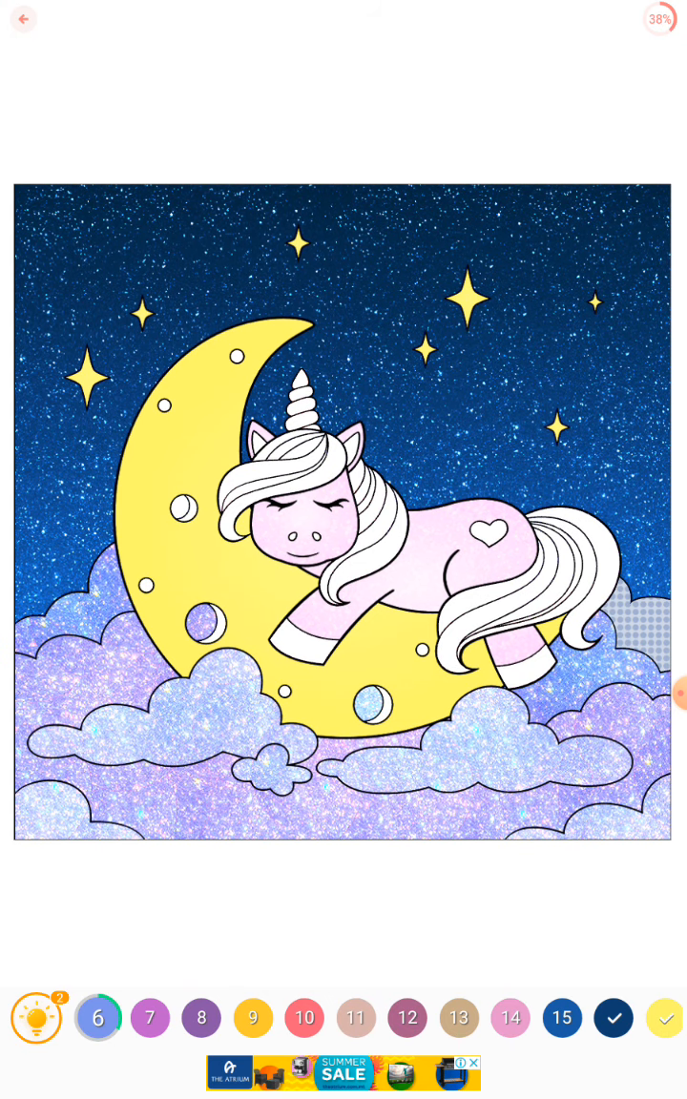
click(99, 1017)
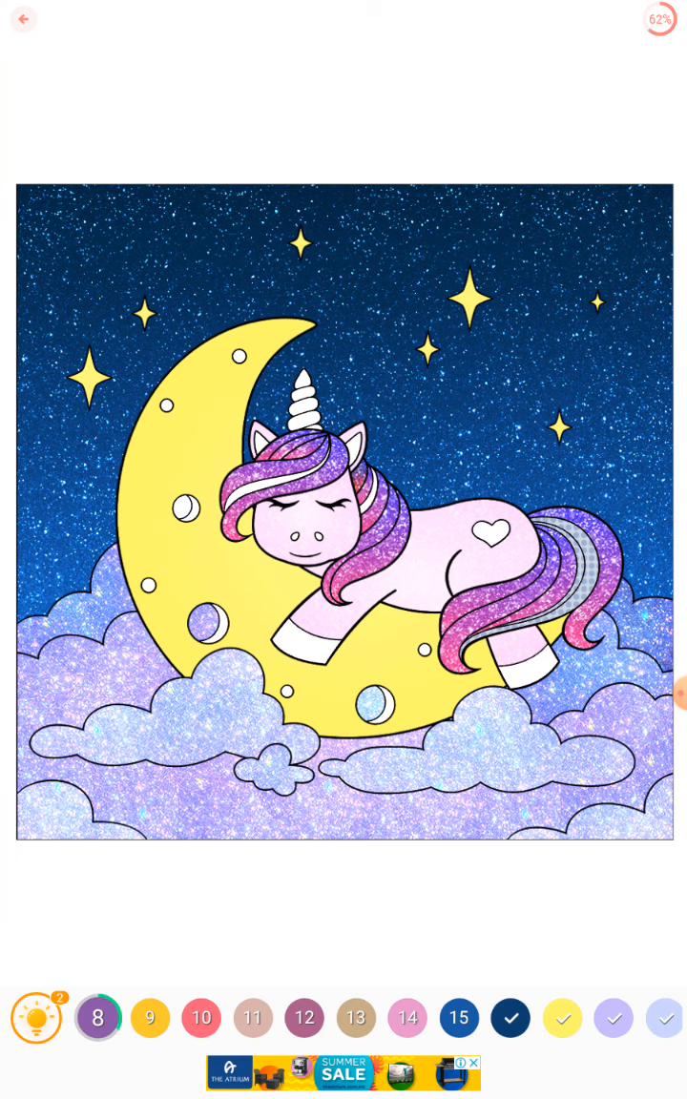
- Fill the tail's dark stripe, paint the horn red, and color the remaining areas to 100%
click(101, 1017)
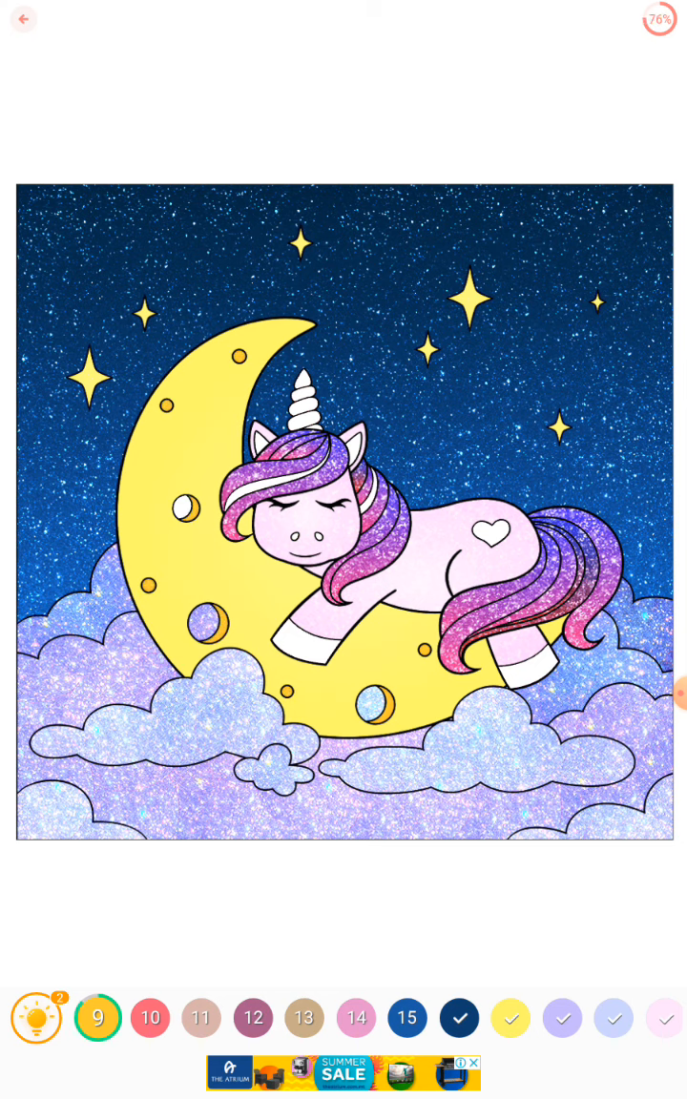
click(98, 1017)
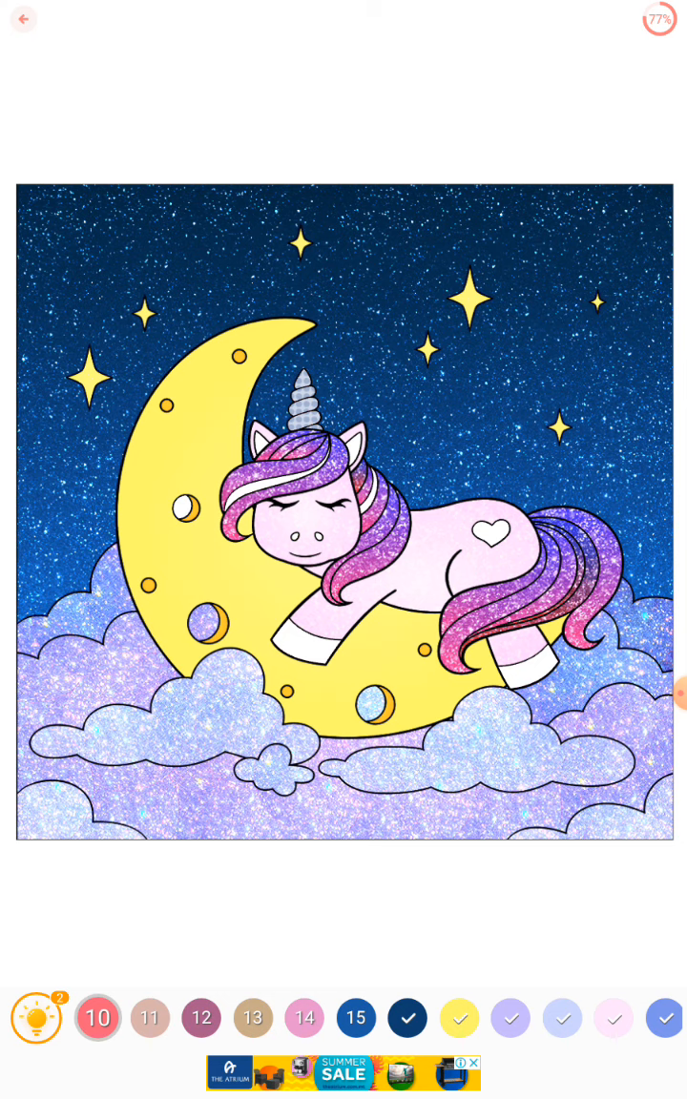
click(307, 406)
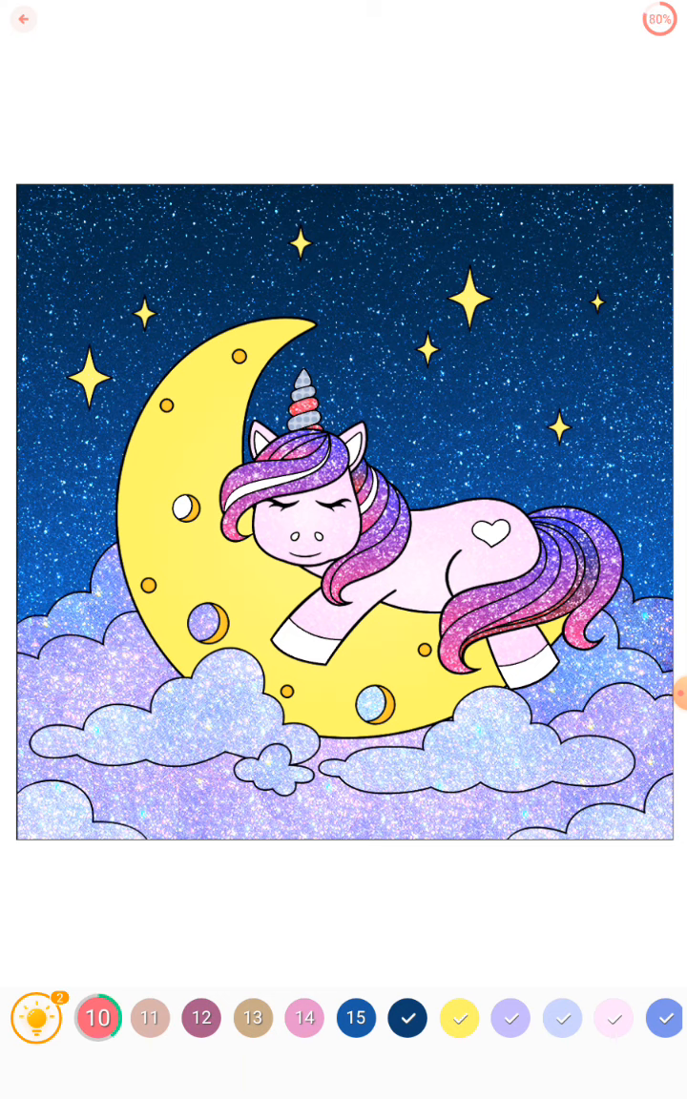
click(99, 1019)
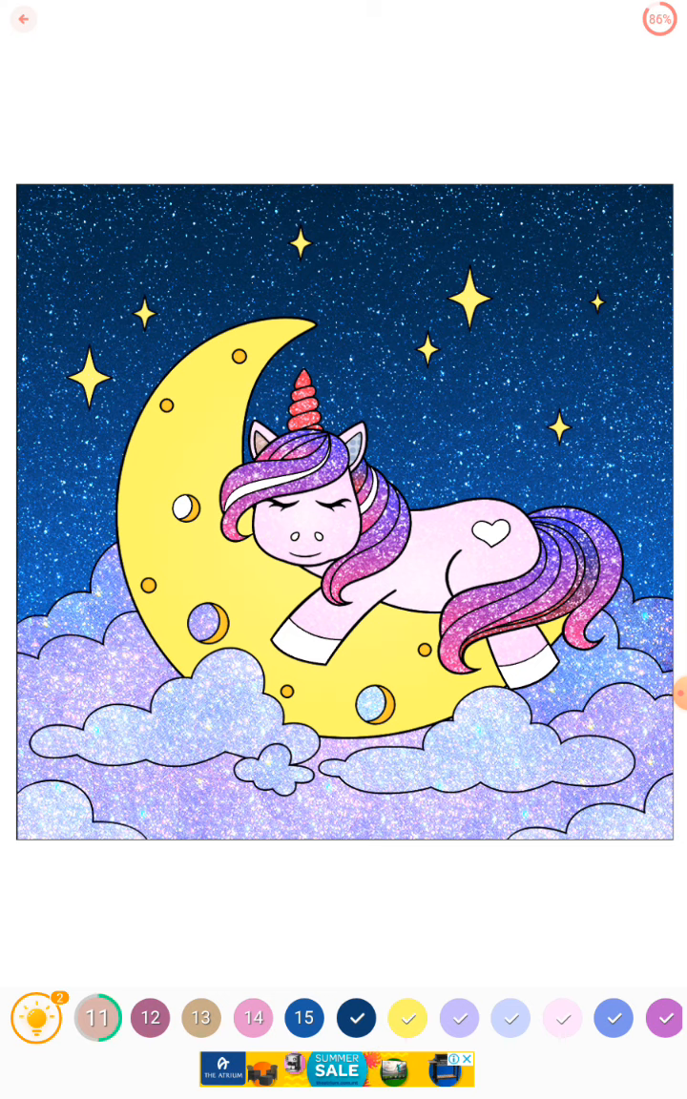
click(99, 1018)
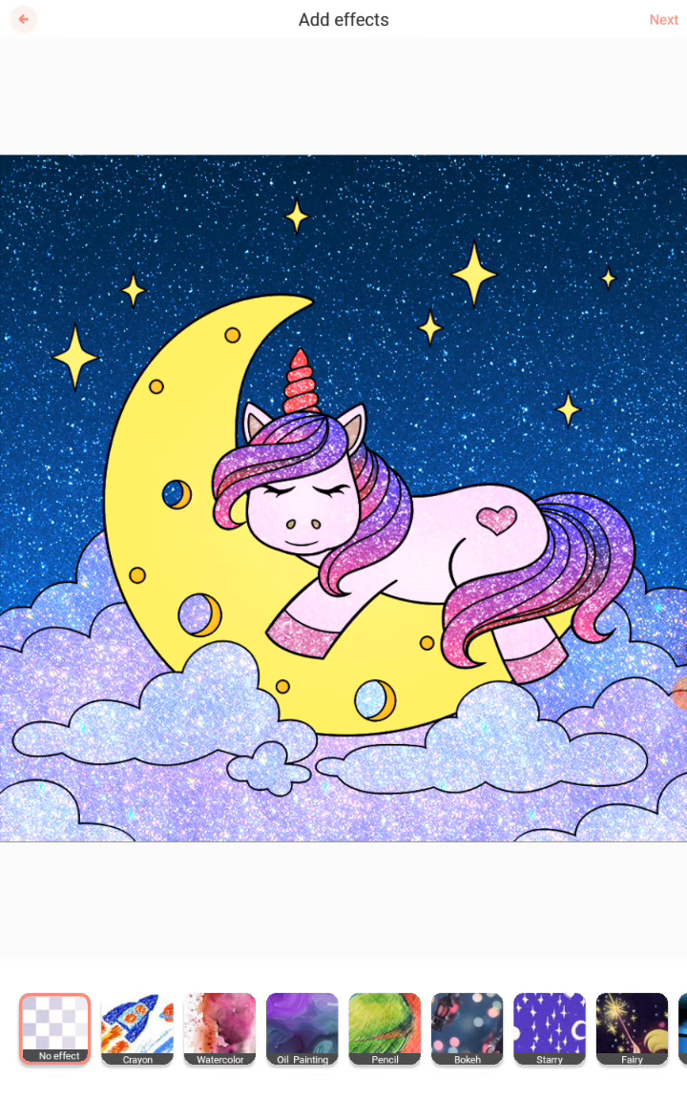
- Skip Add effects to reach the Share screen and choose LATER on the review prompt
click(663, 19)
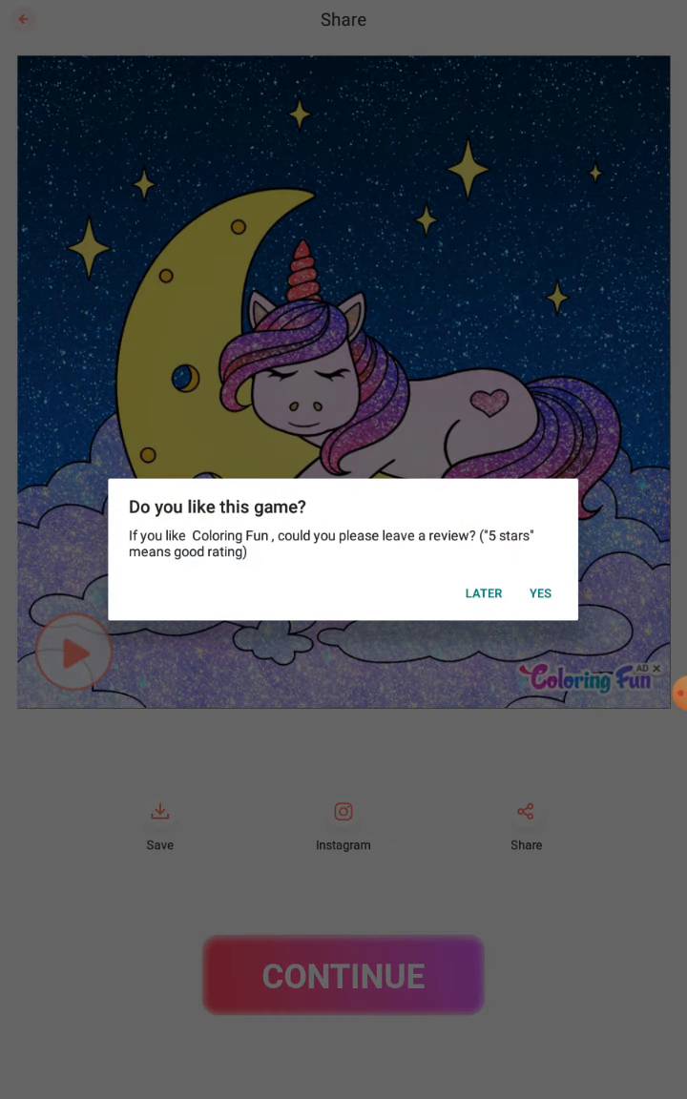
click(482, 593)
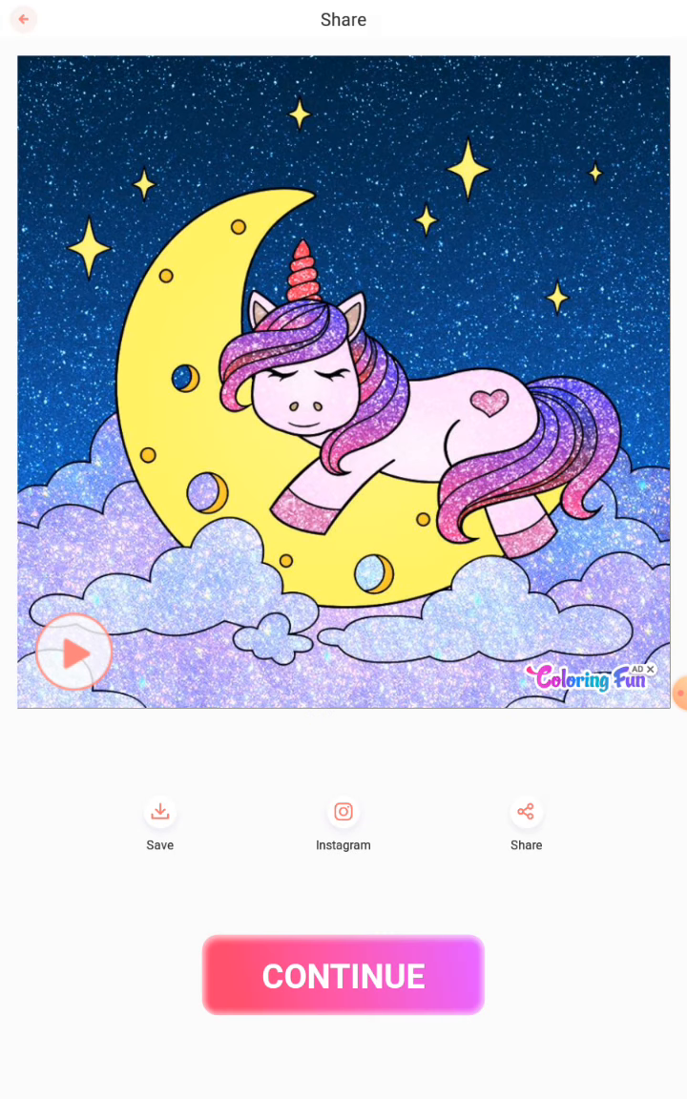